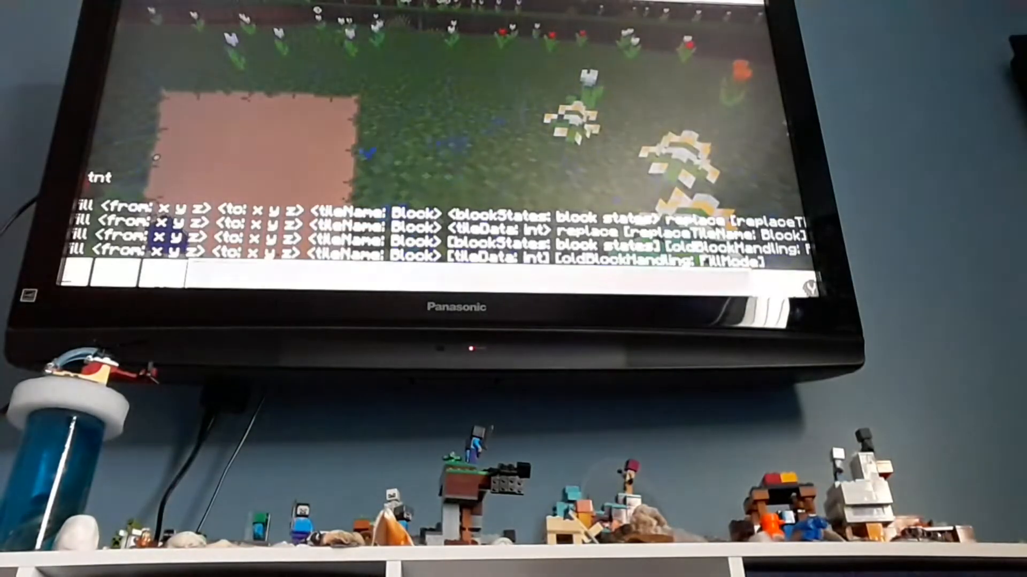
Step: Run the /fill command to cover the ground with TNT, then return holding flint and steel
{"action": "key", "text": "Return"}
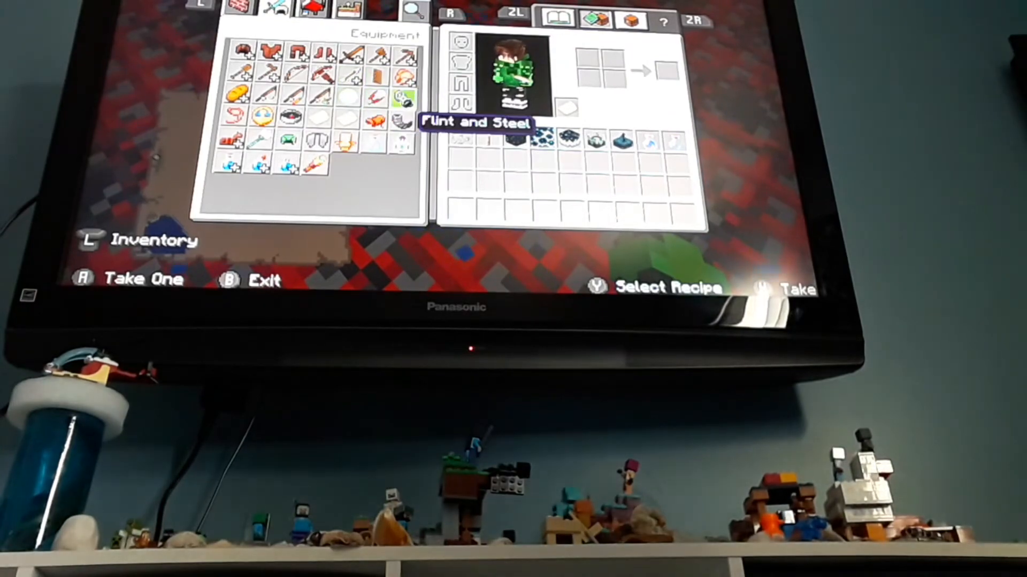
{"action": "key", "text": "b"}
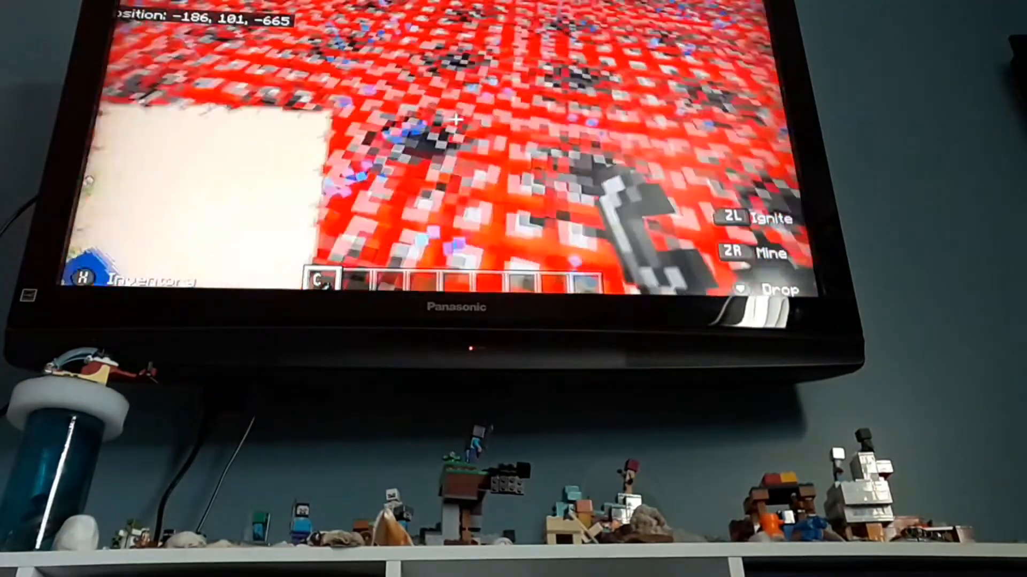